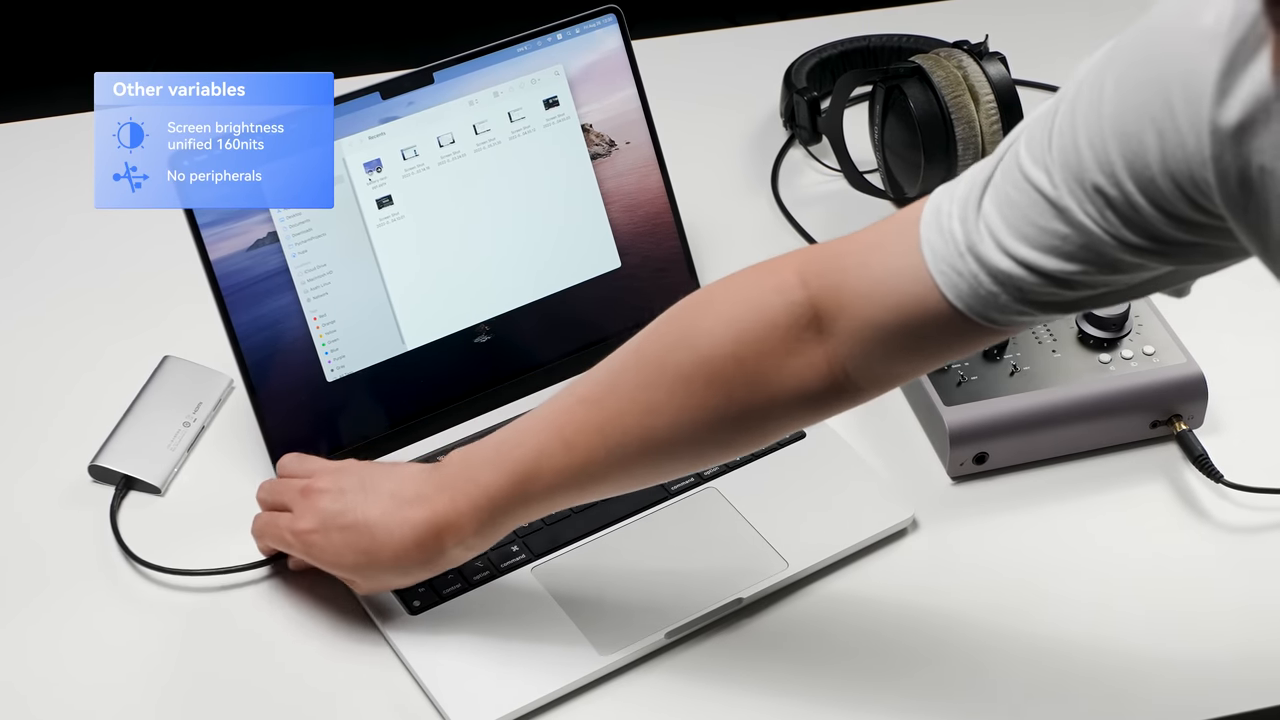
Start creating a High performance based power plan named MY PLAN!!!!
left_click(918, 40)
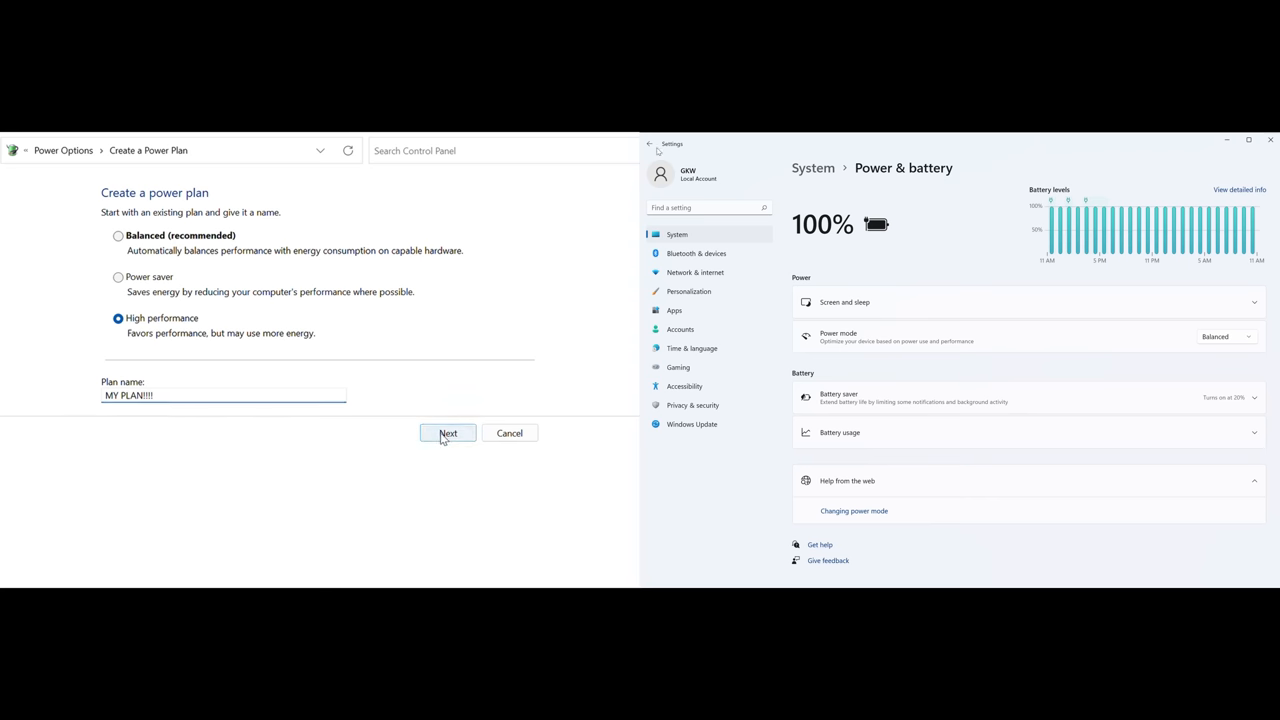
Finish creating MY PLAN!!!! and return to the power plan list with it active
left_click(448, 432)
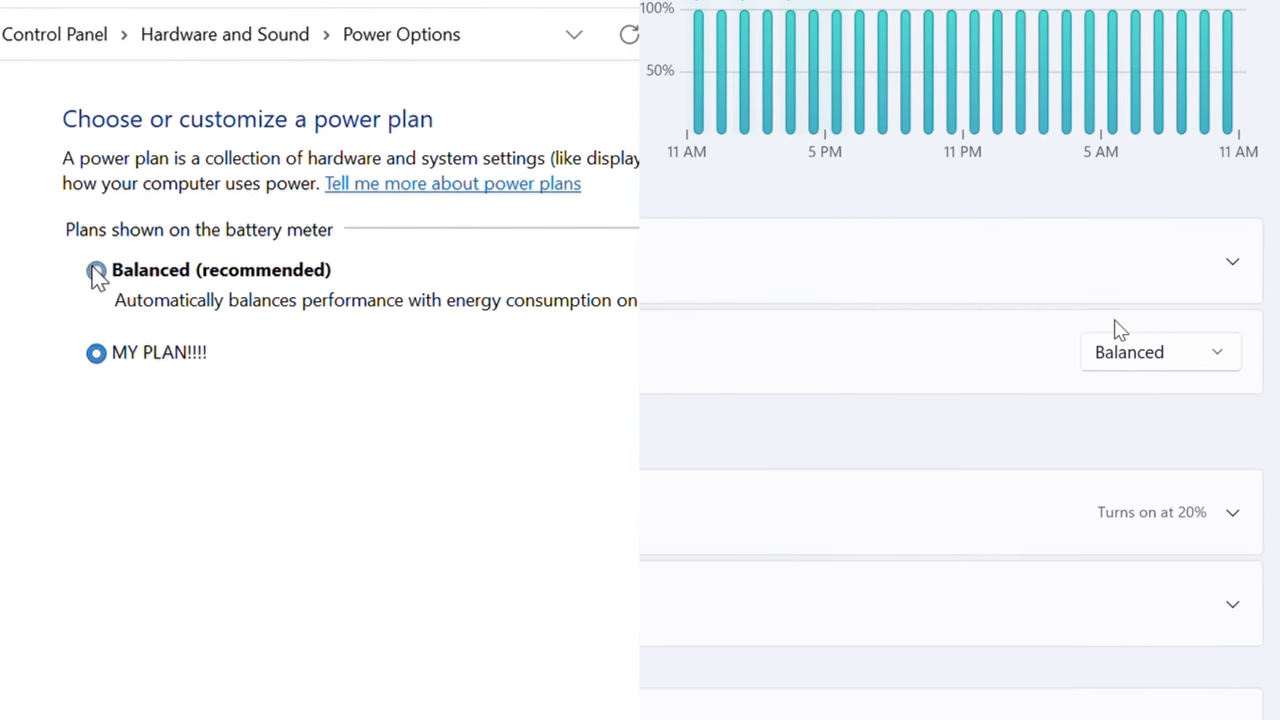
left_click(96, 270)
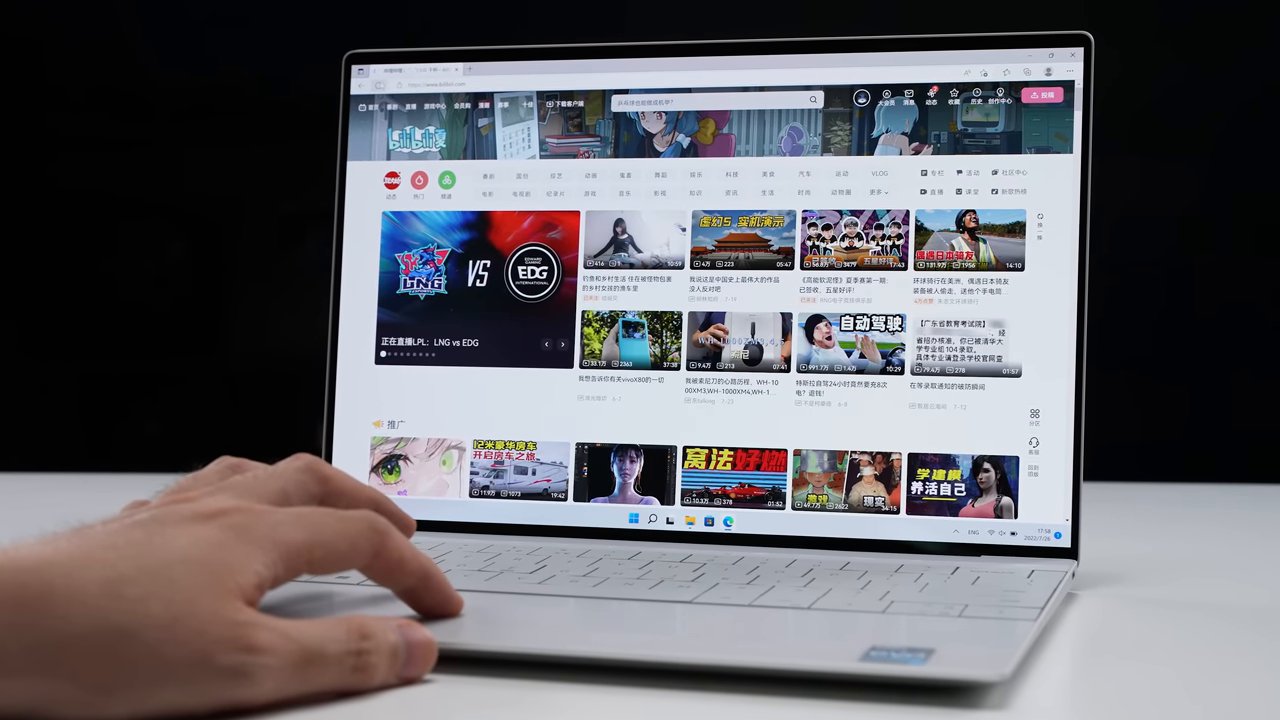
left_click(382, 72)
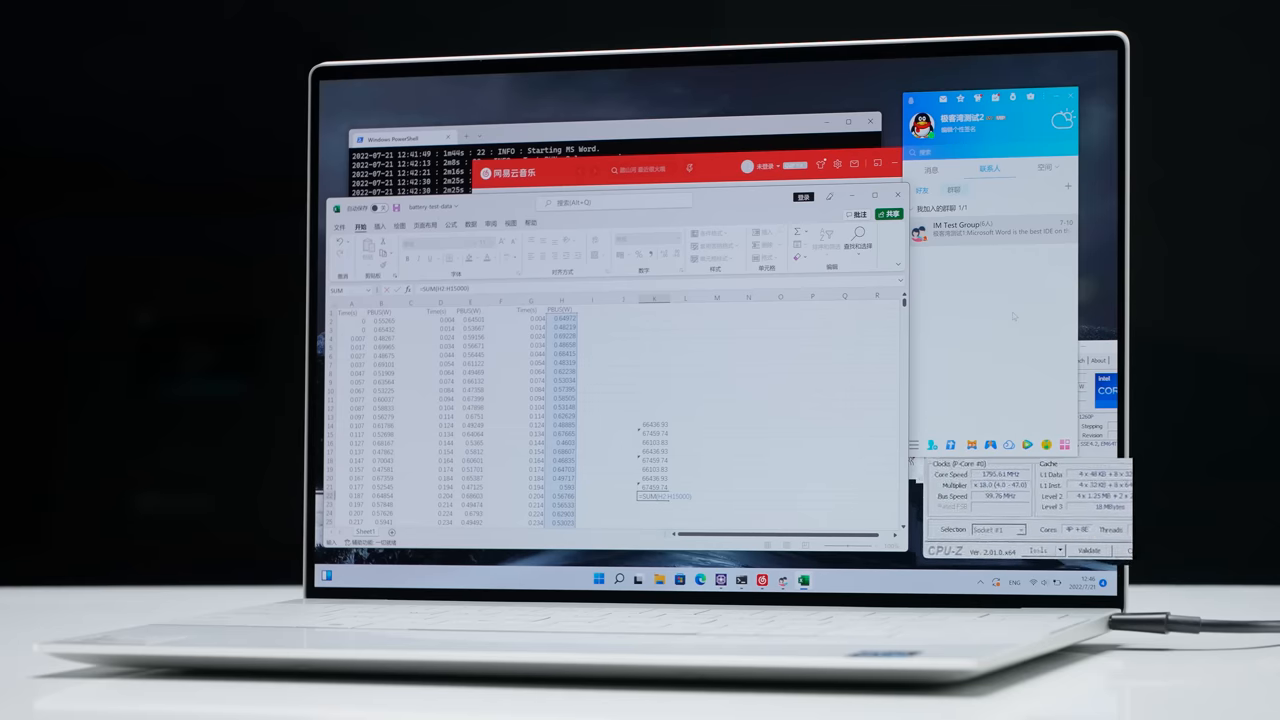
left_click(600, 580)
type("Powerpoint")
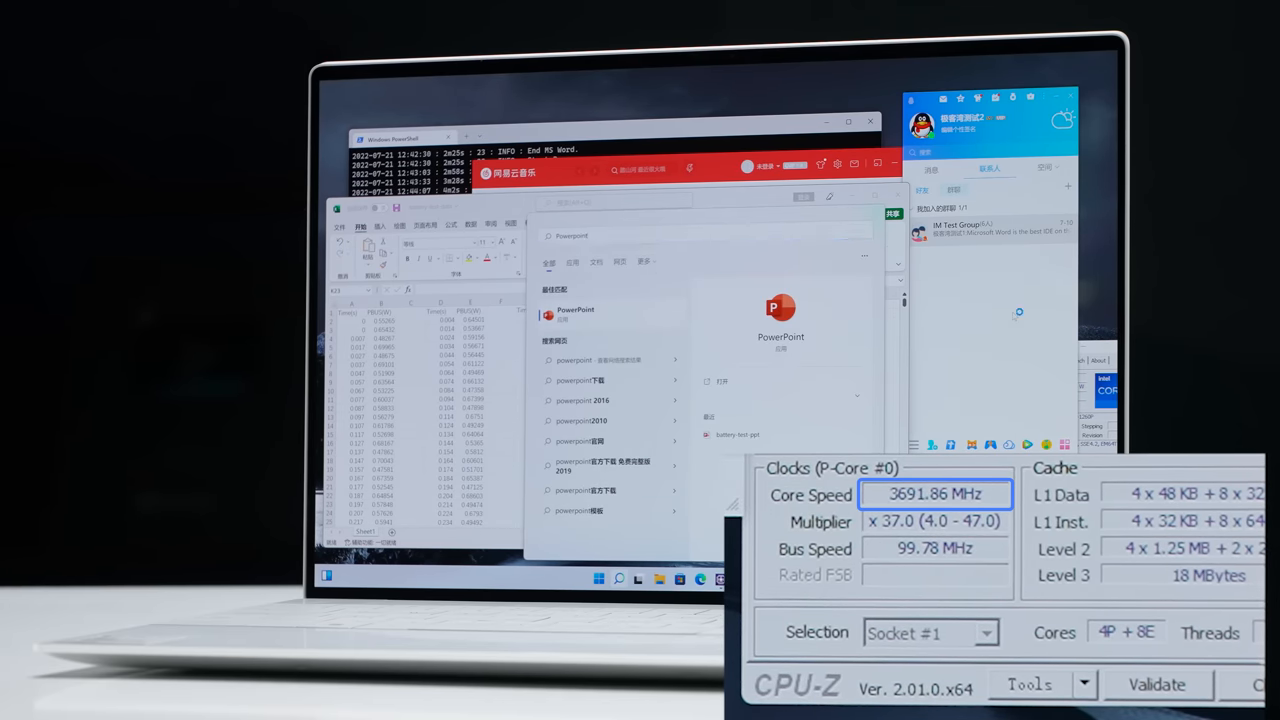
left_click(576, 314)
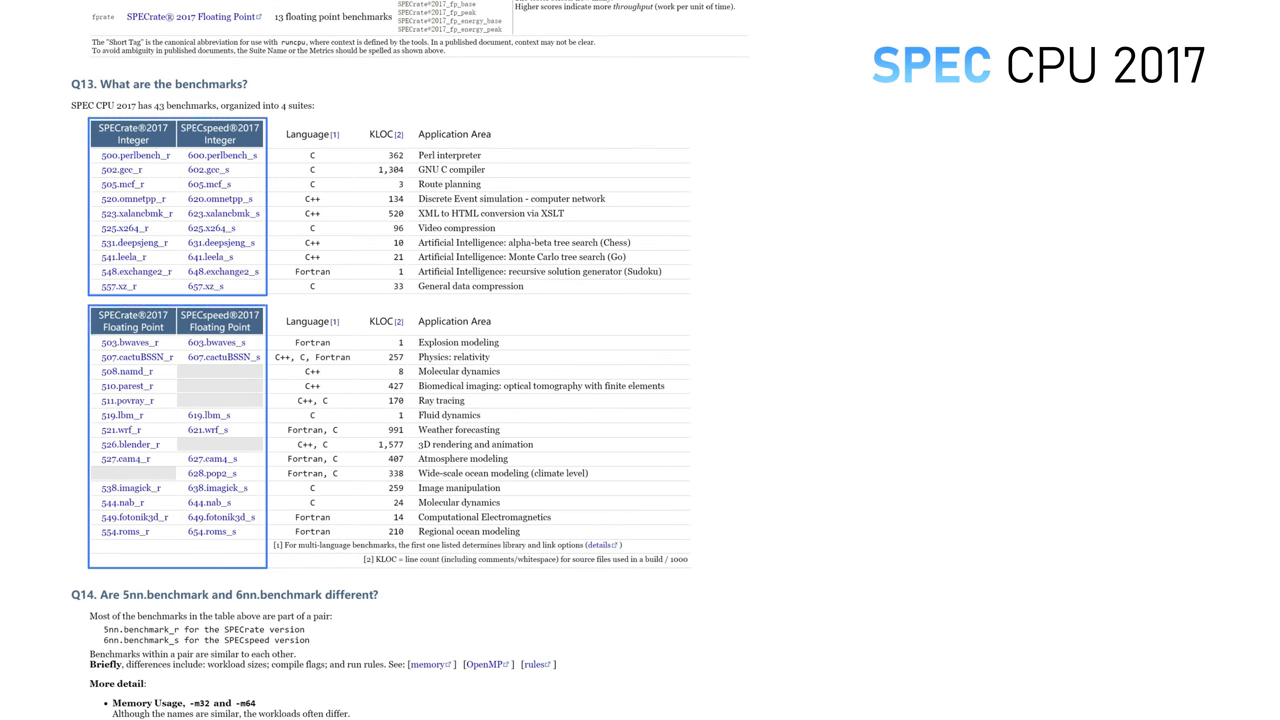
left_click(456, 228)
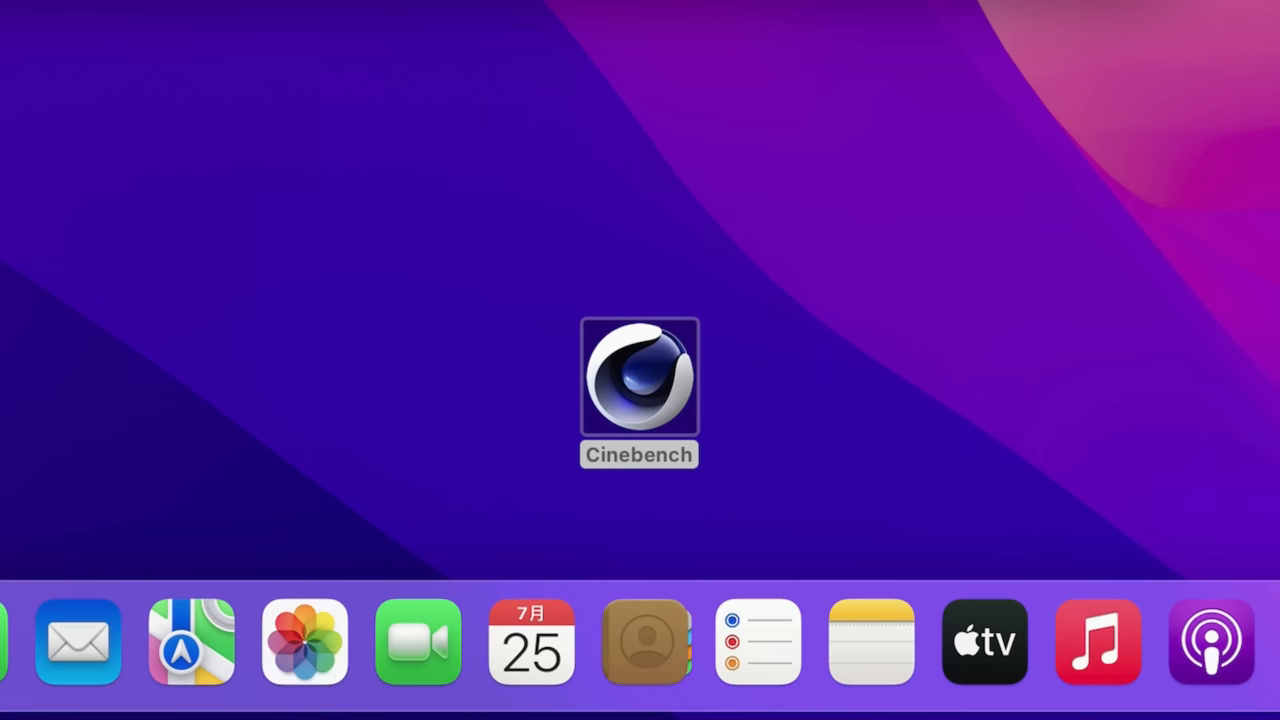
double_click(640, 390)
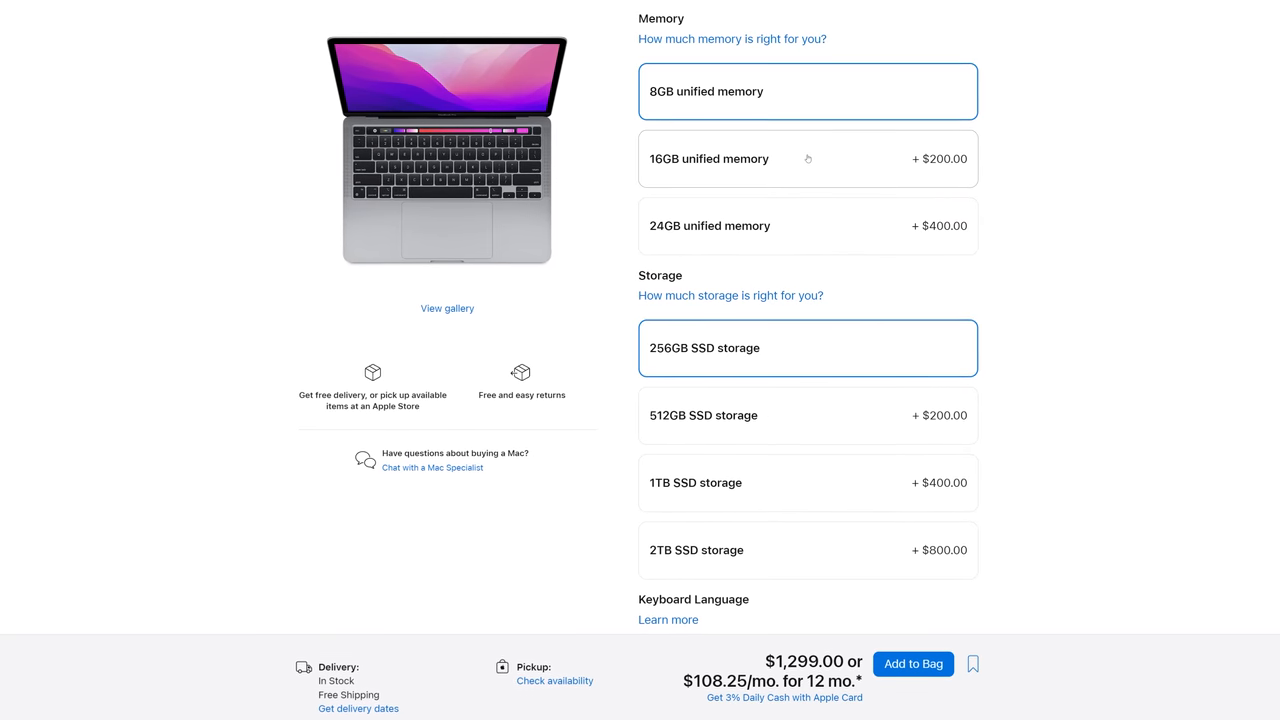
View the MacBook Pro 8GB / 256GB SSD configuration at $1,299.00 on the Apple Store
left_click(808, 158)
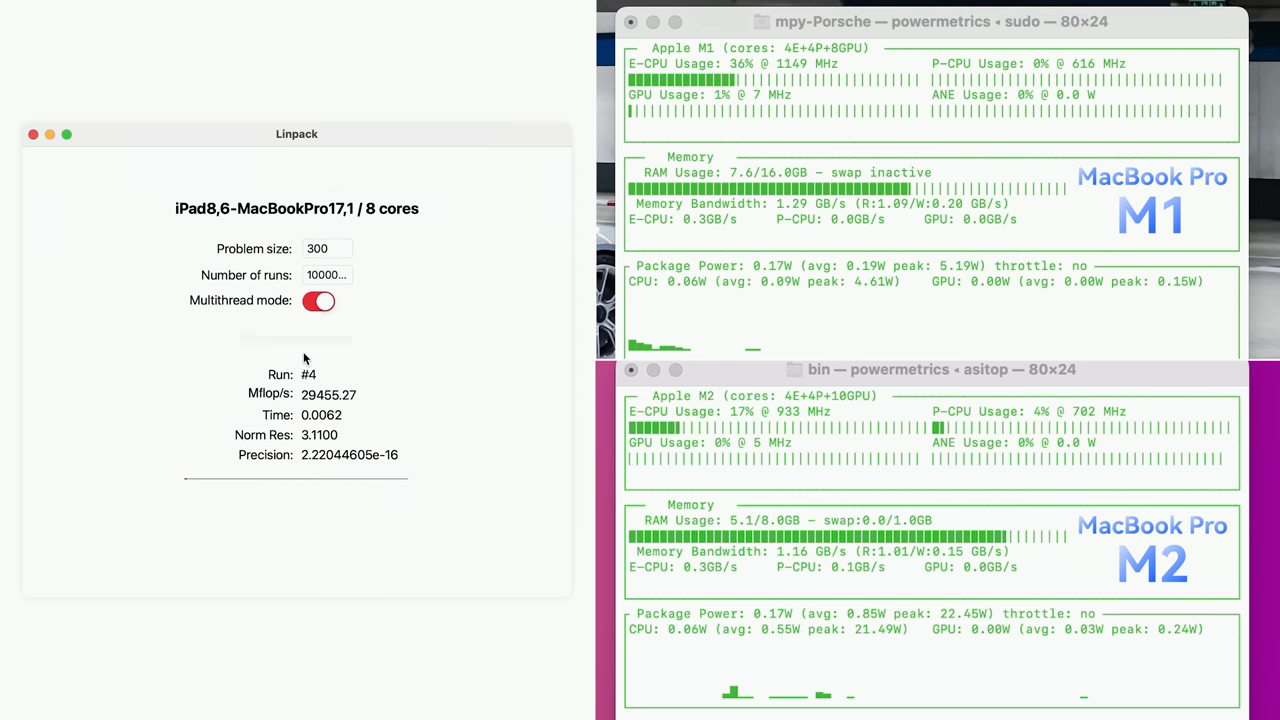
Start the multithreaded Linpack run, pushing M1 and M2 P-cores to 100% near 23 W
left_click(296, 338)
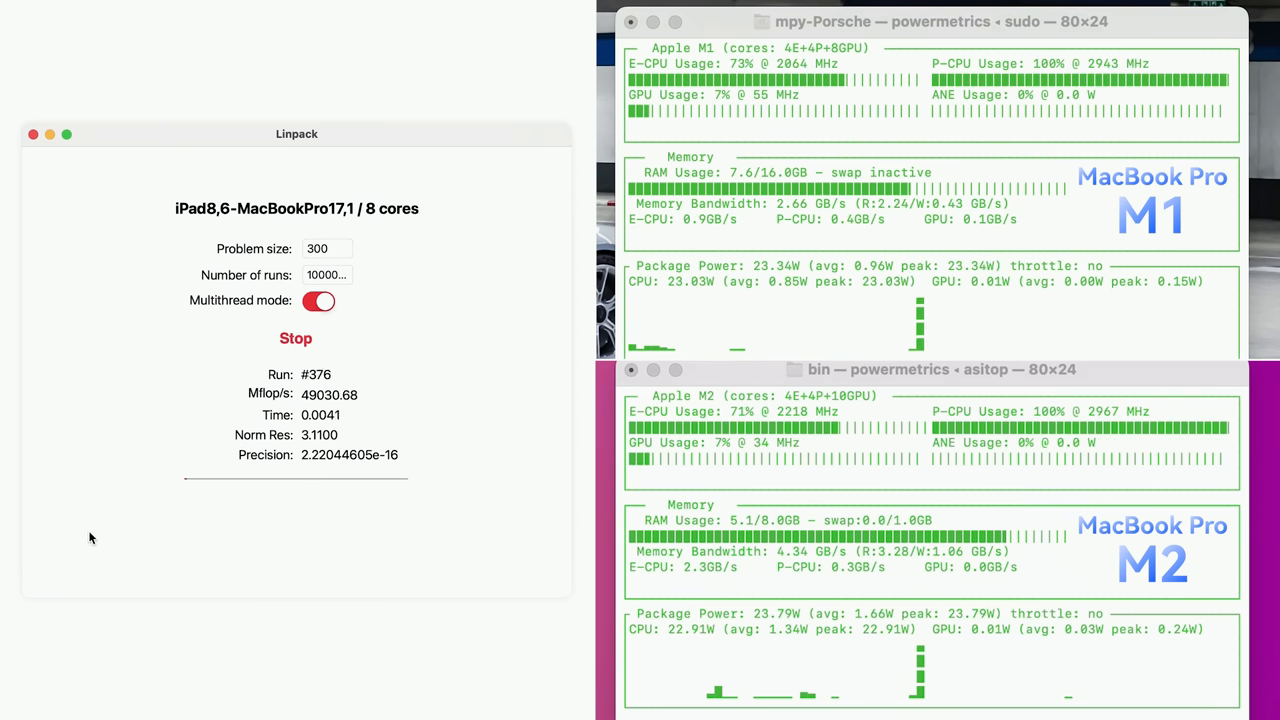